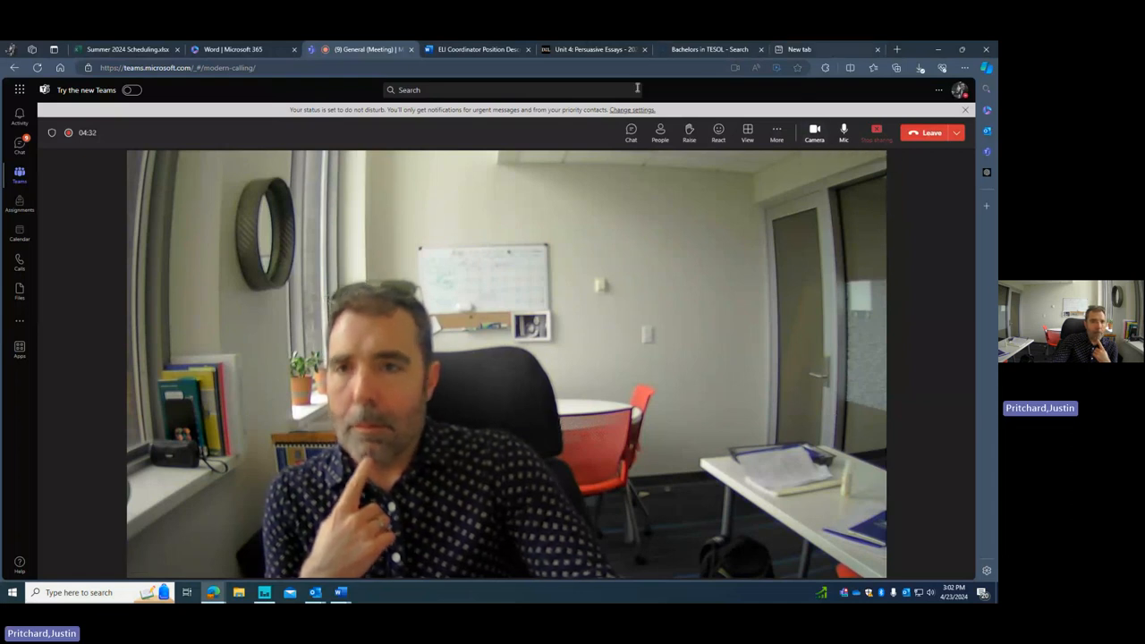
mouse_move(877, 133)
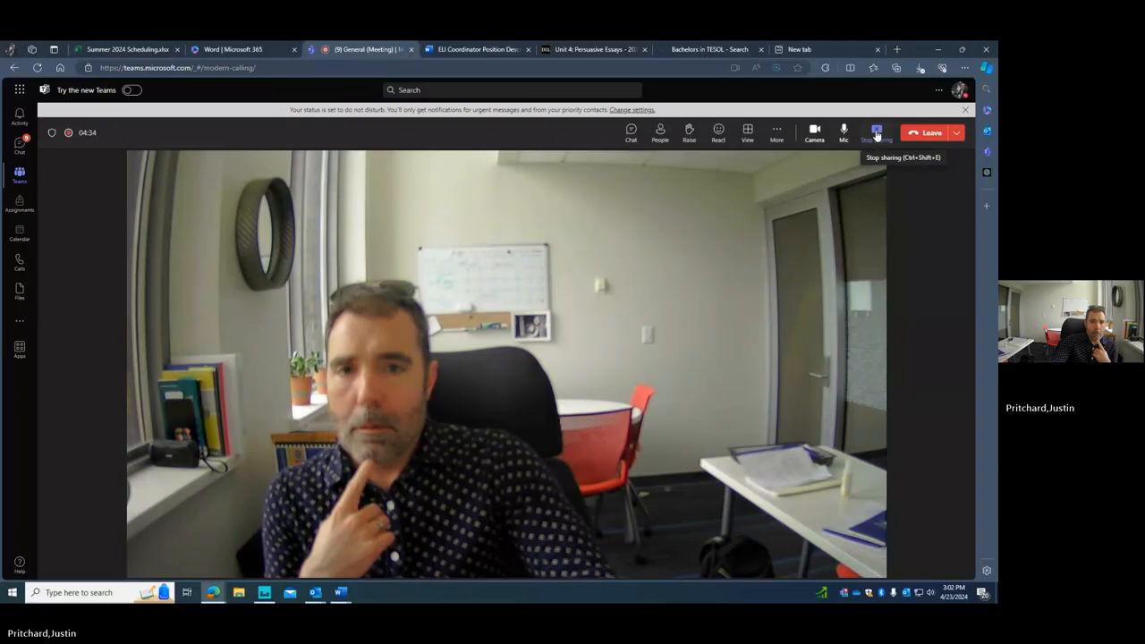